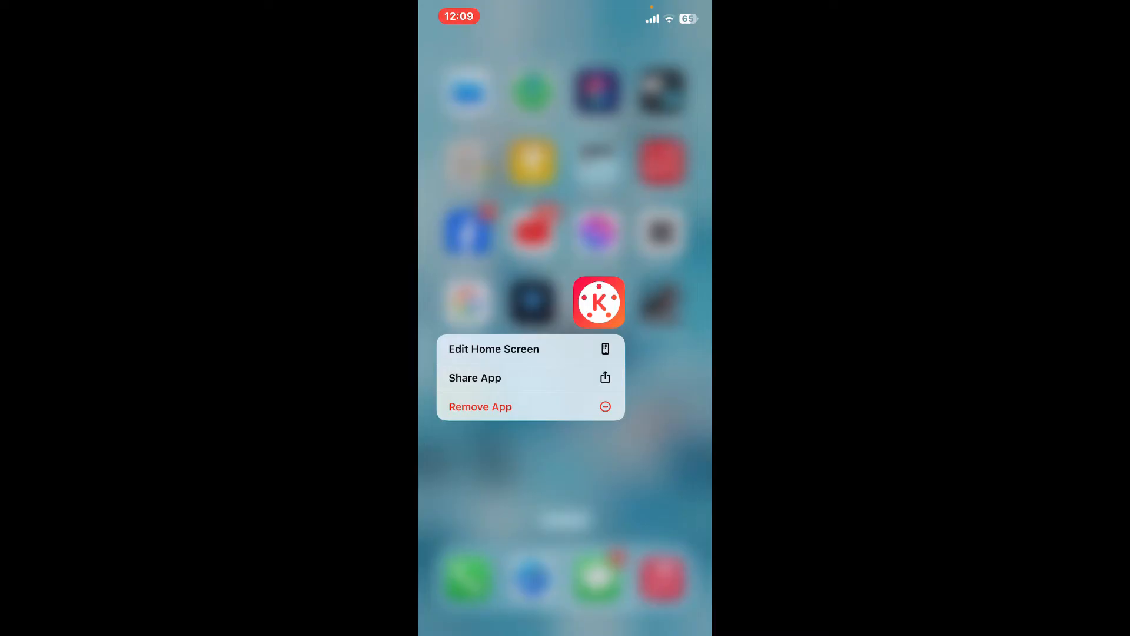
# Step: Launch KineMaster from the iPhone home screen
pyautogui.click(598, 301)
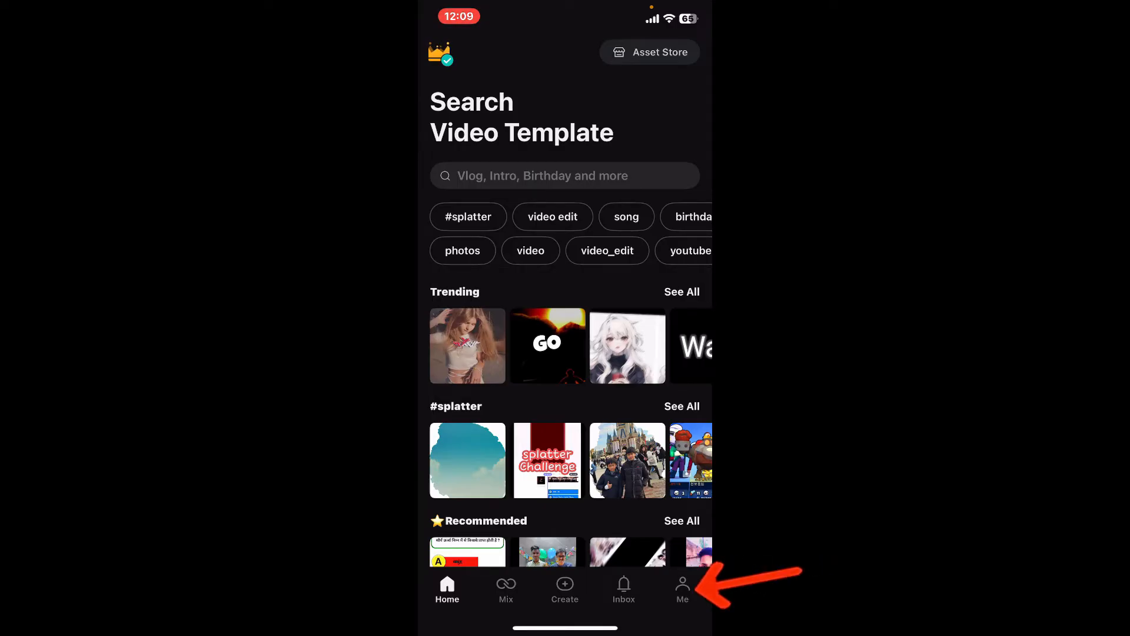
pyautogui.click(681, 590)
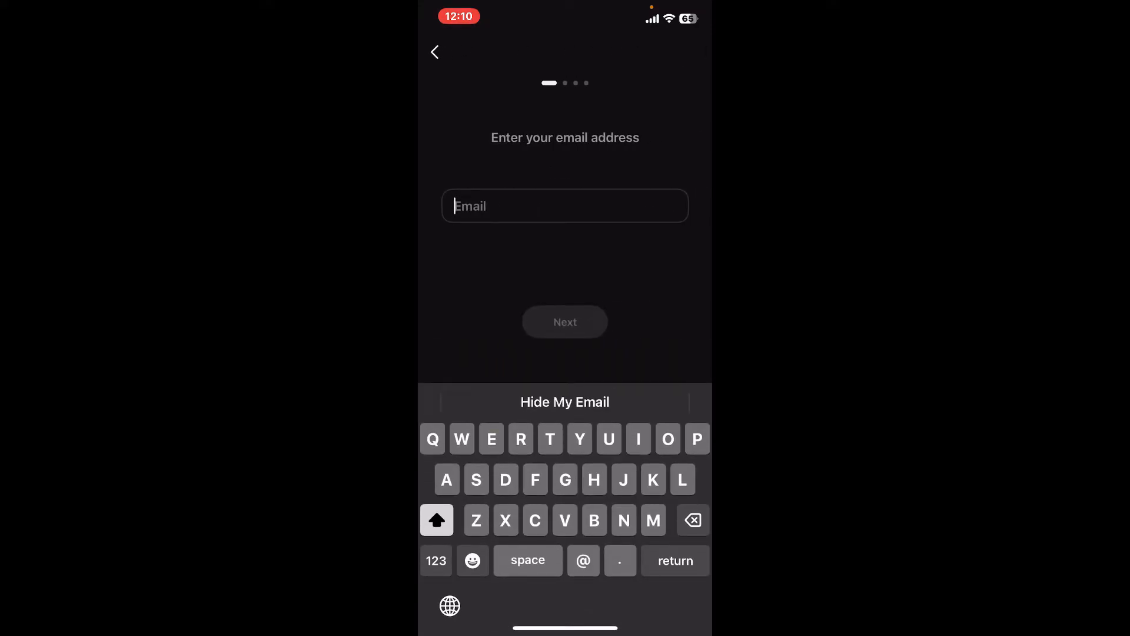
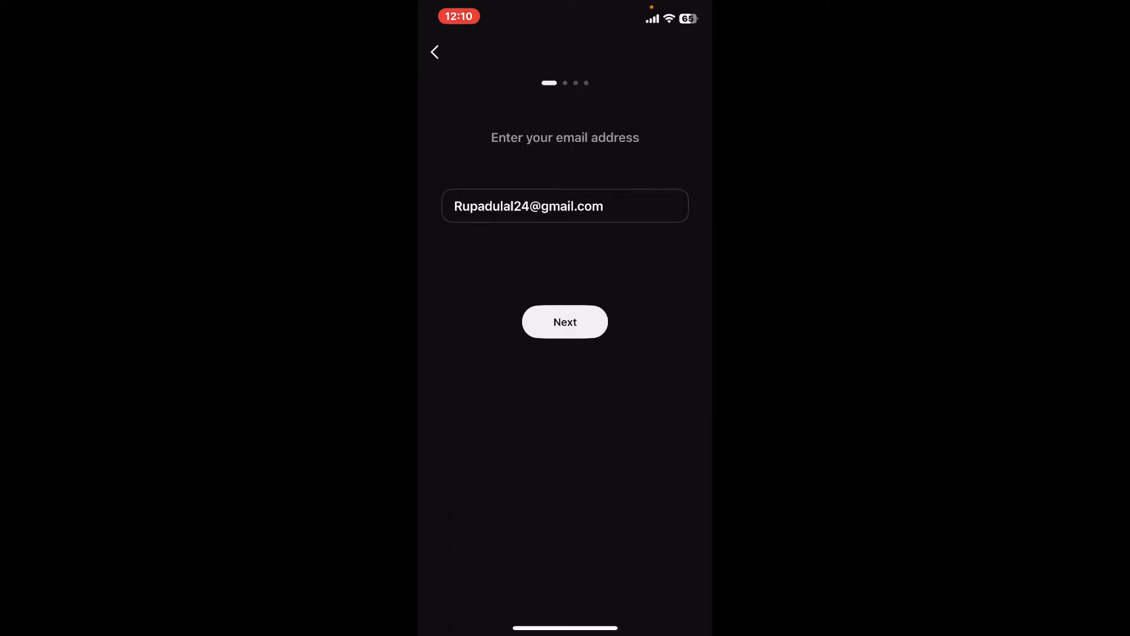
# Step: Enter the email address in the Email field and submit it
pyautogui.click(564, 321)
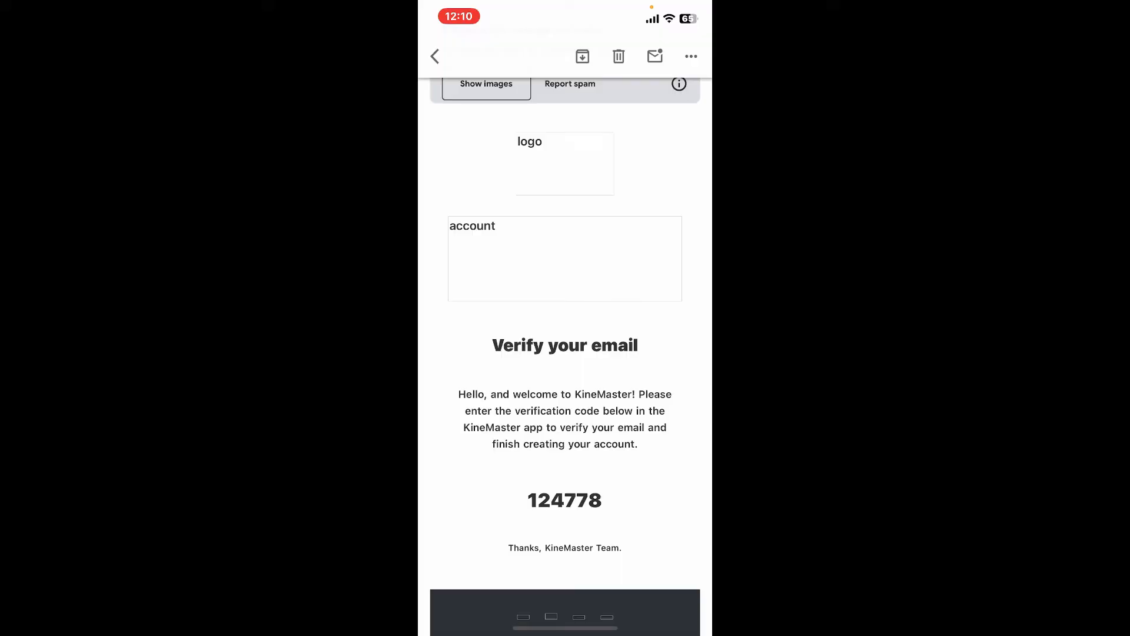
pyautogui.click(434, 56)
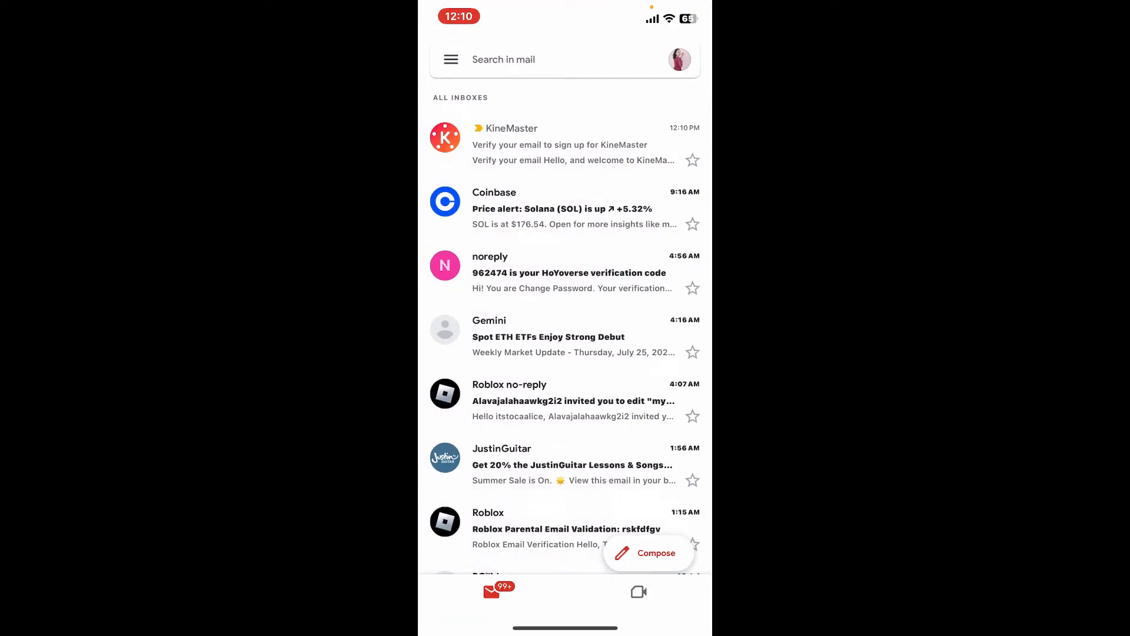
pyautogui.click(559, 144)
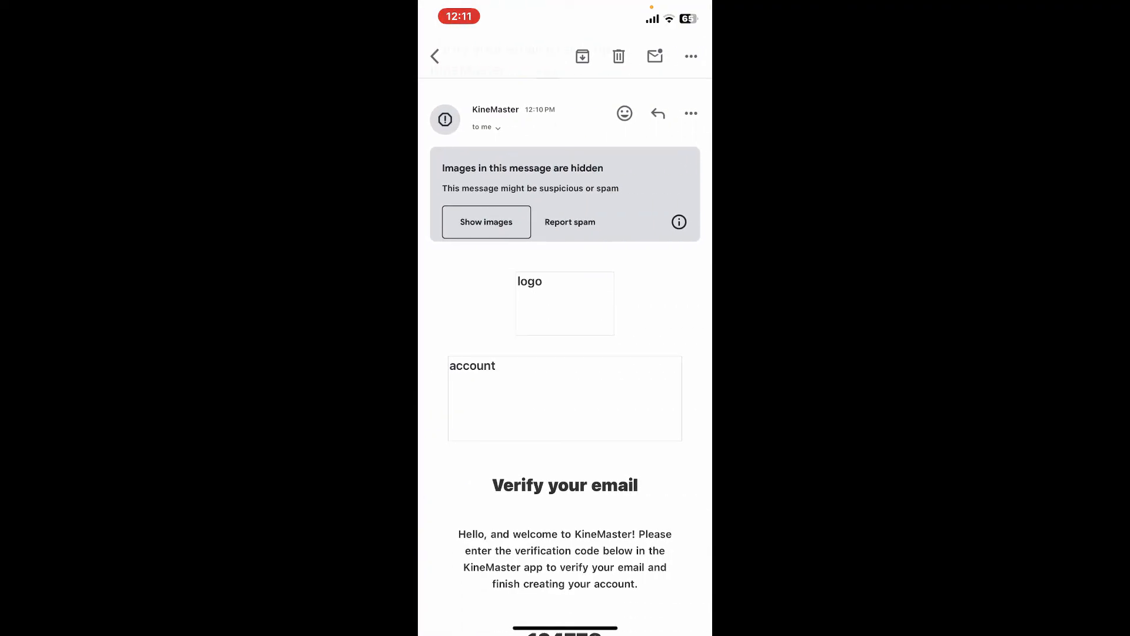
pyautogui.scroll(-3)
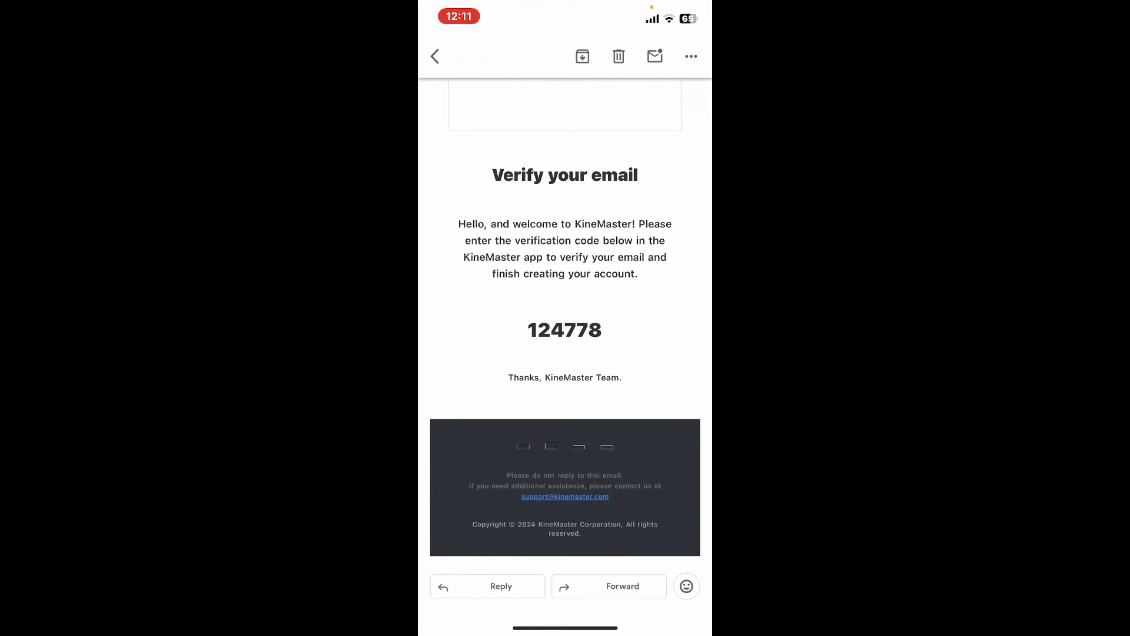
pyautogui.doubleClick(564, 330)
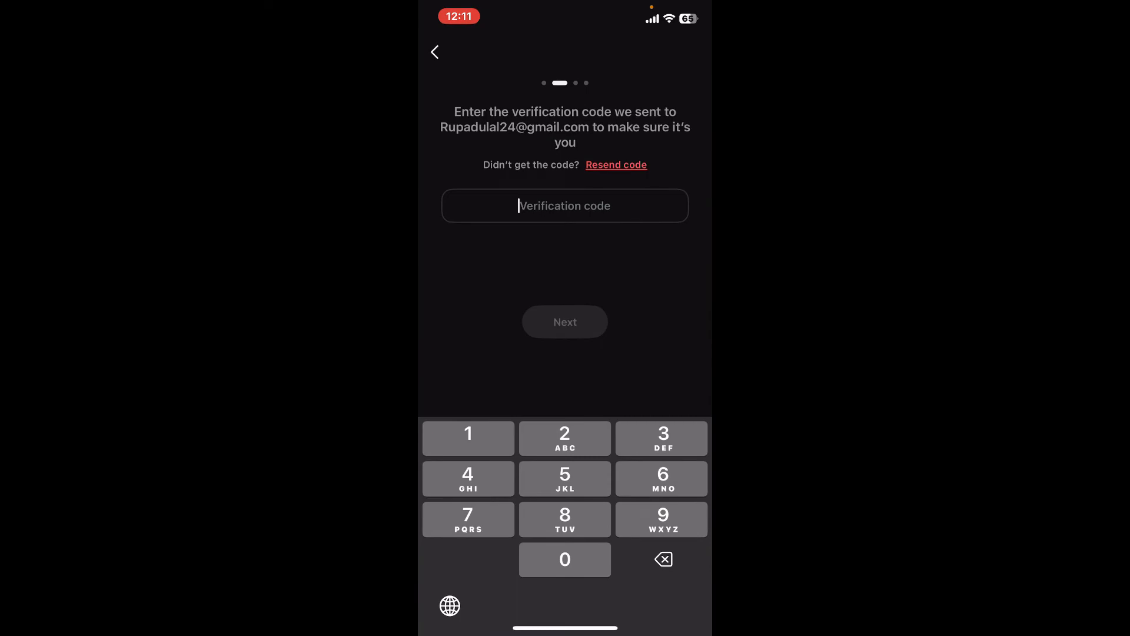
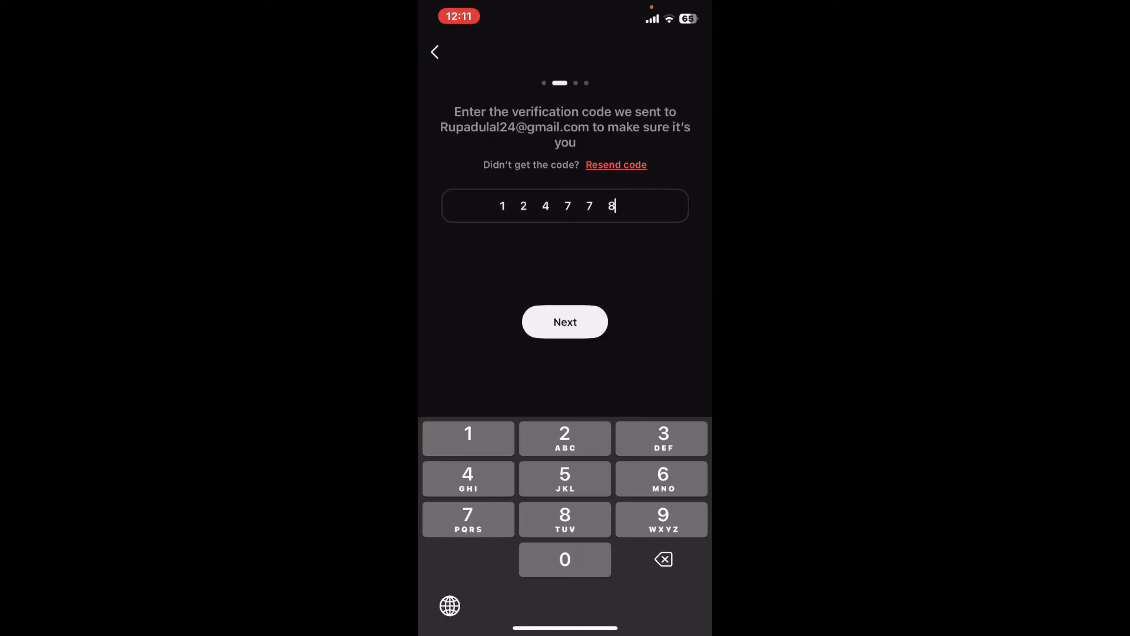
pyautogui.click(564, 321)
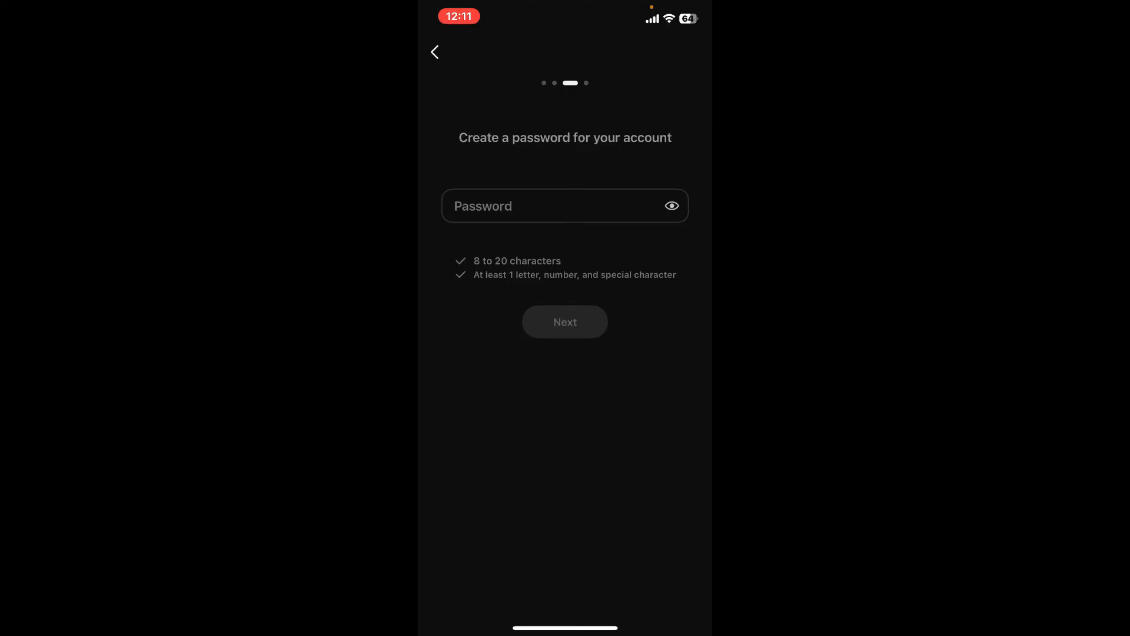
# Step: Select the Password field to enter the account password
pyautogui.click(548, 205)
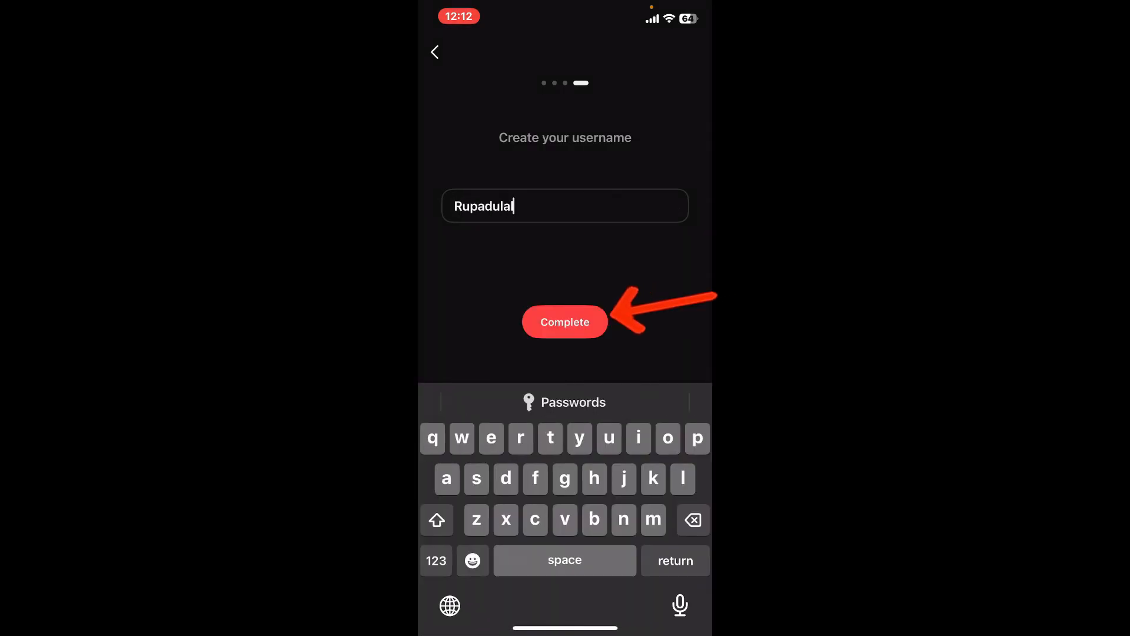
# Step: Complete sign-up with the entered username to reach the profile page
pyautogui.click(565, 322)
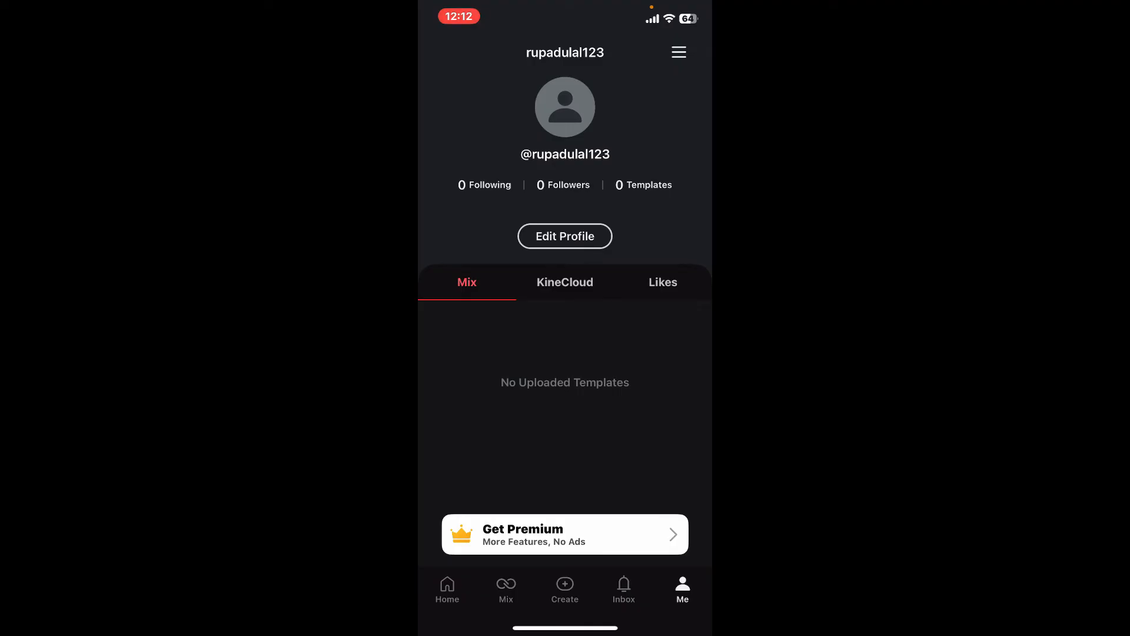
# Step: Open the Get Premium offer from the profile page
pyautogui.click(564, 533)
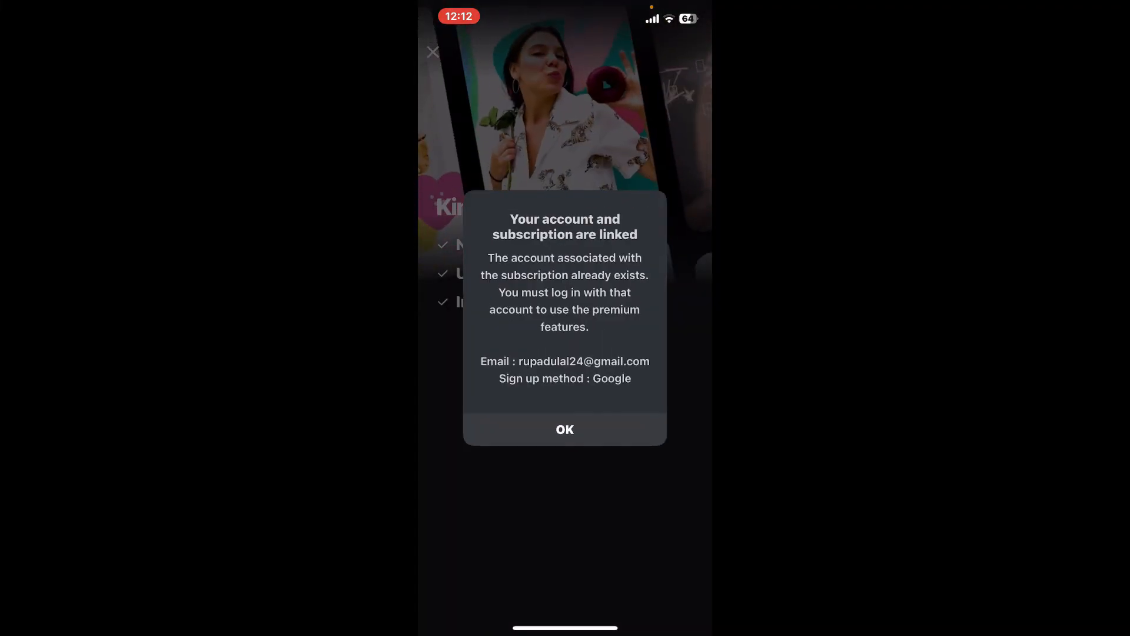